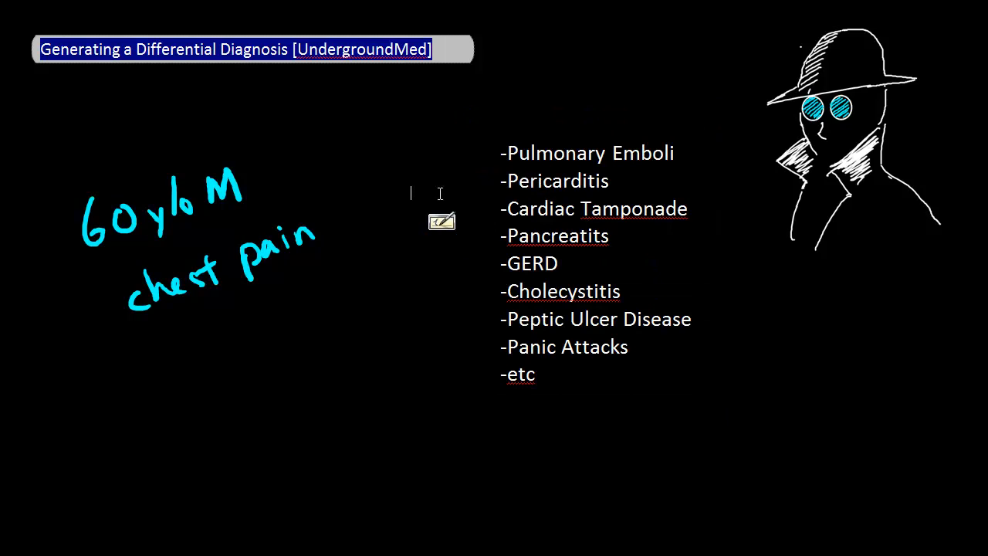
{"action": "mouse_move", "coordinate": [421, 173]}
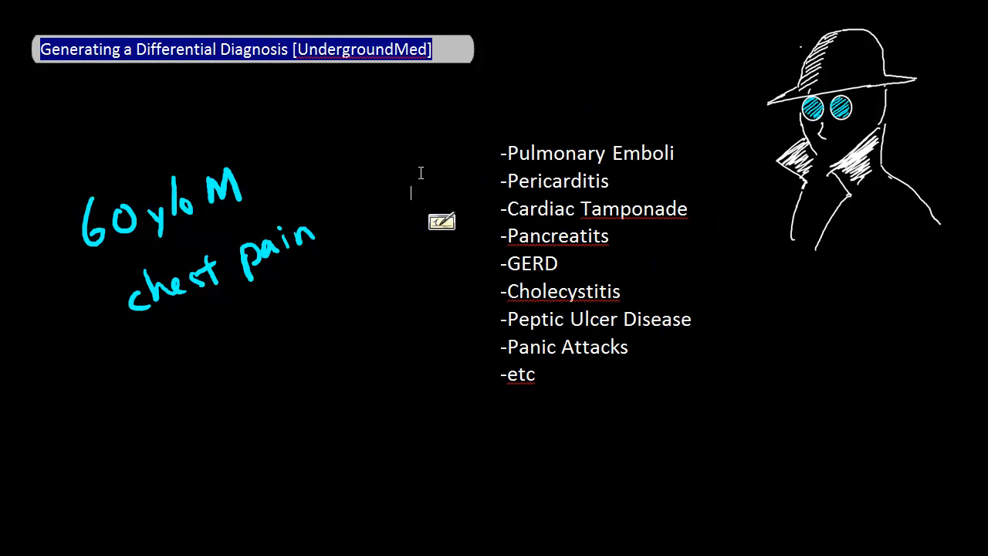
{"action": "mouse_move", "coordinate": [419, 173]}
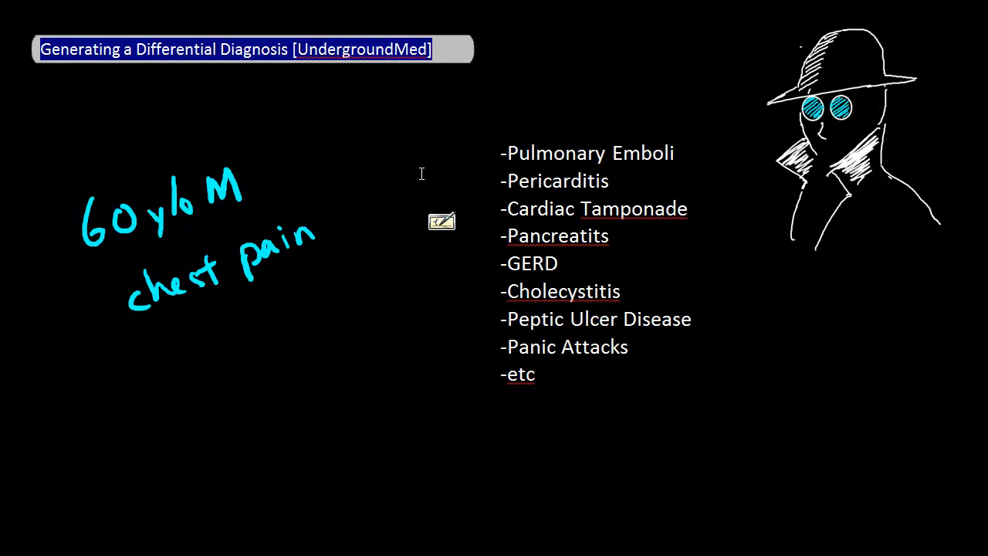
{"action": "mouse_move", "coordinate": [424, 172]}
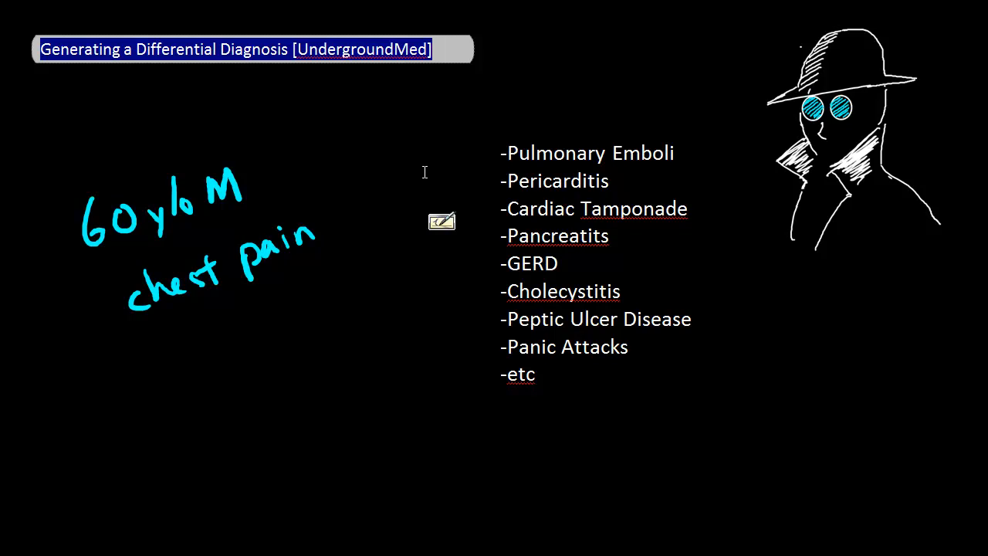
{"action": "mouse_move", "coordinate": [426, 171]}
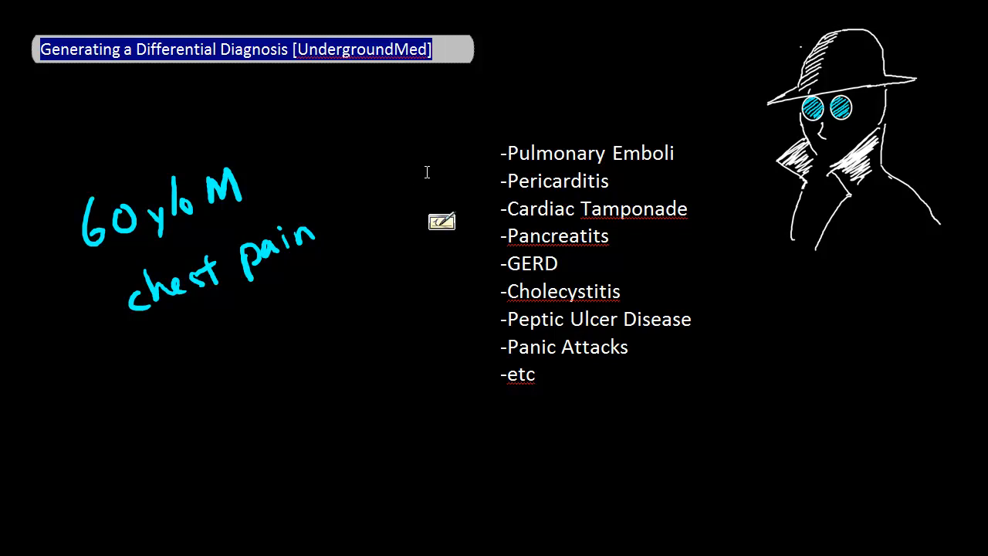
{"action": "mouse_move", "coordinate": [429, 170]}
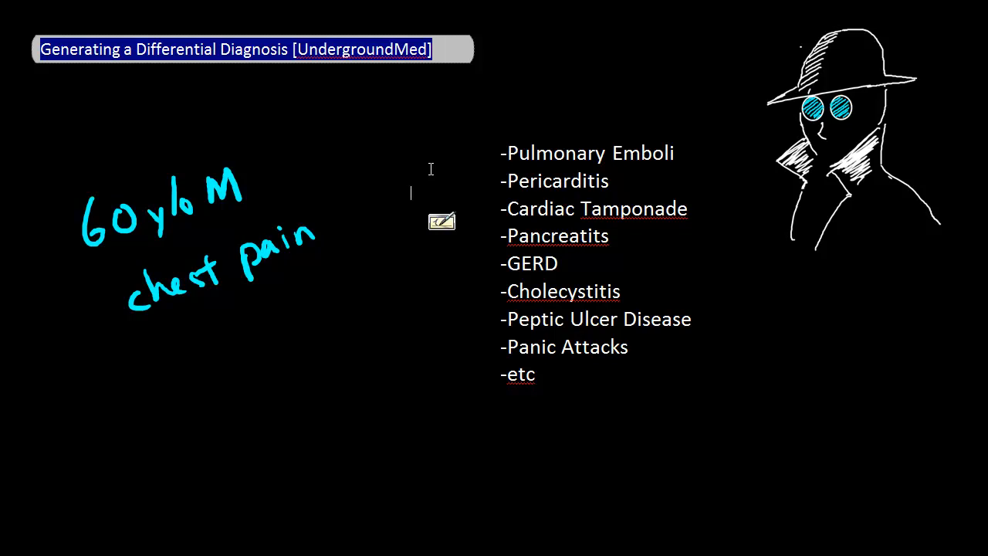
{"action": "mouse_move", "coordinate": [432, 165]}
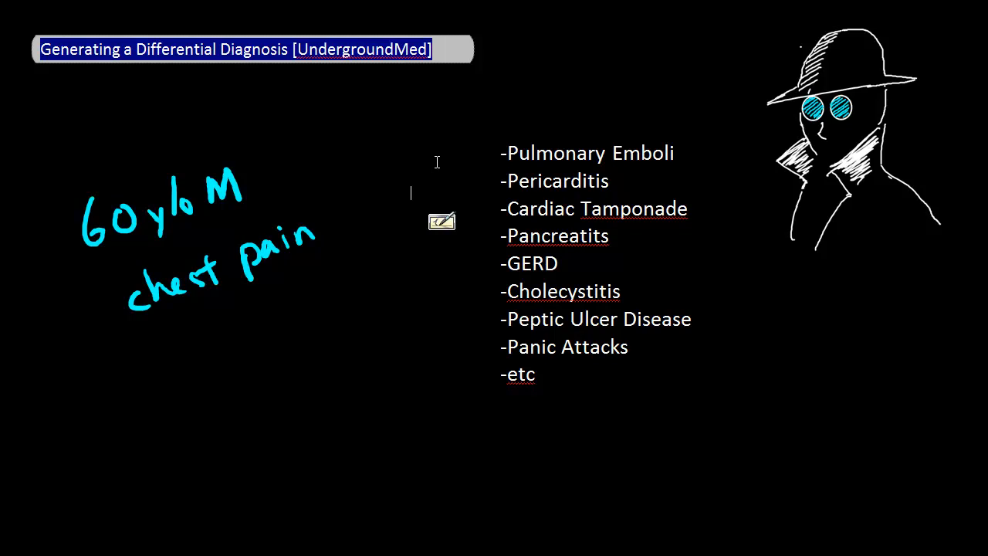
{"action": "mouse_move", "coordinate": [437, 160]}
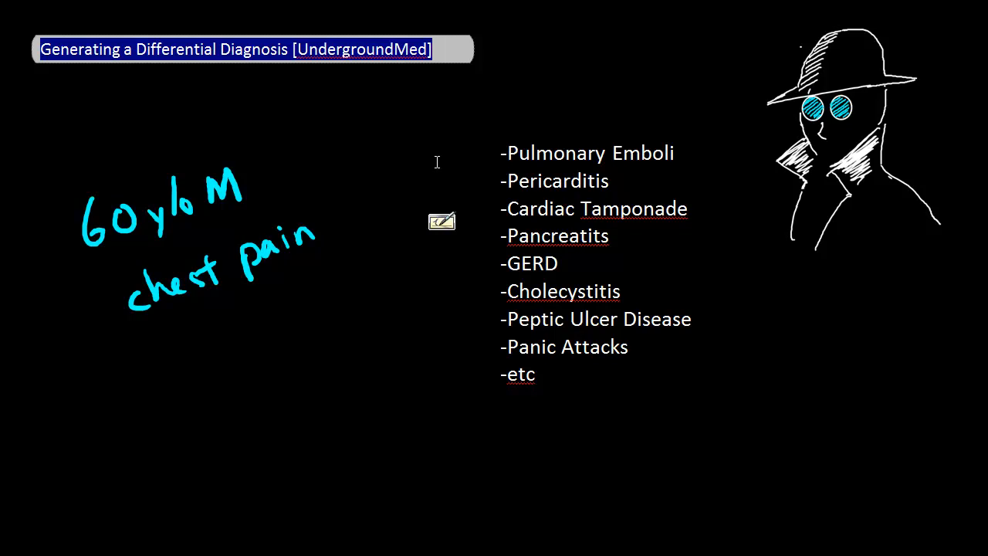
{"action": "mouse_move", "coordinate": [438, 162]}
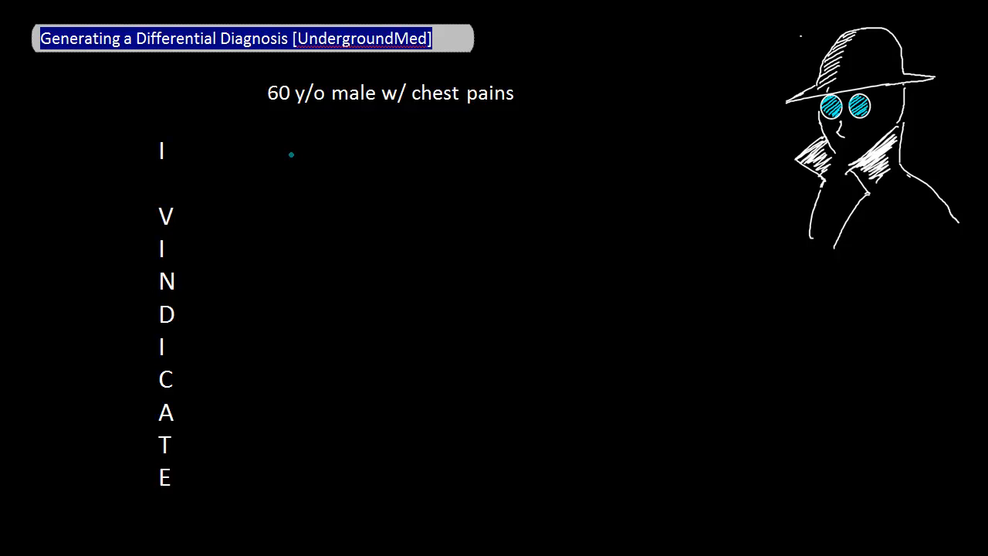
{"action": "mouse_move", "coordinate": [235, 154]}
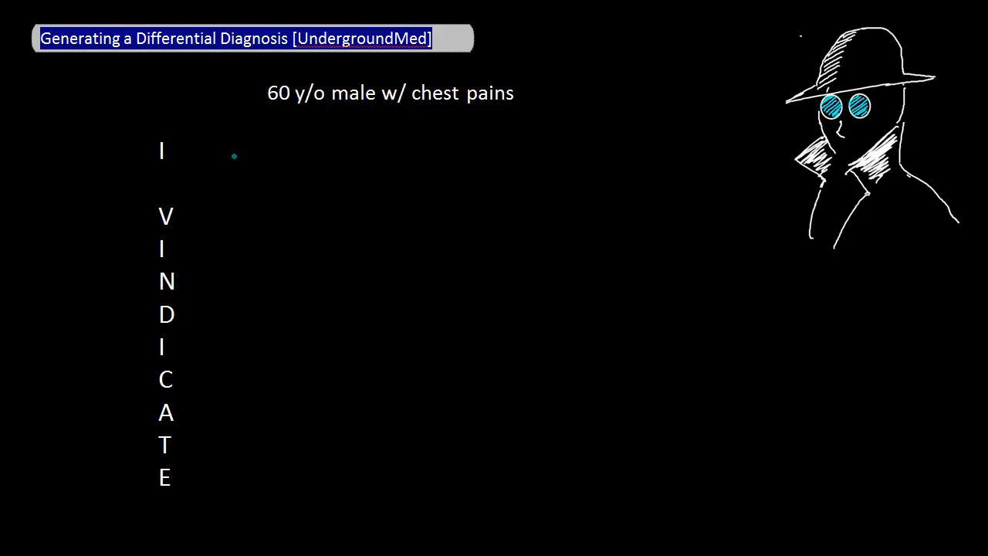